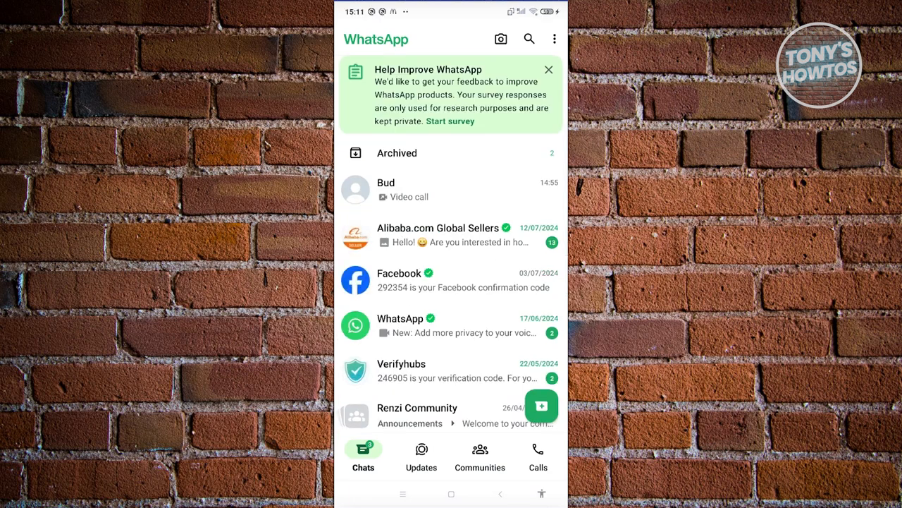
Check the WhatsApp video call for effects and leave, triggering the 'keeps stopping' prompt.
{"action": "left_click", "coordinate": [538, 456]}
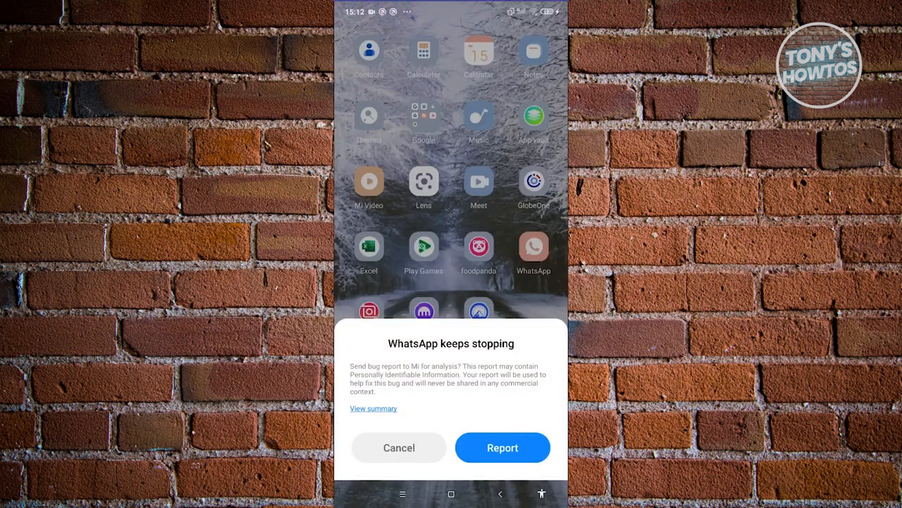
Cancel the 'WhatsApp keeps stopping' dialog without sending a report.
{"action": "left_click", "coordinate": [399, 447]}
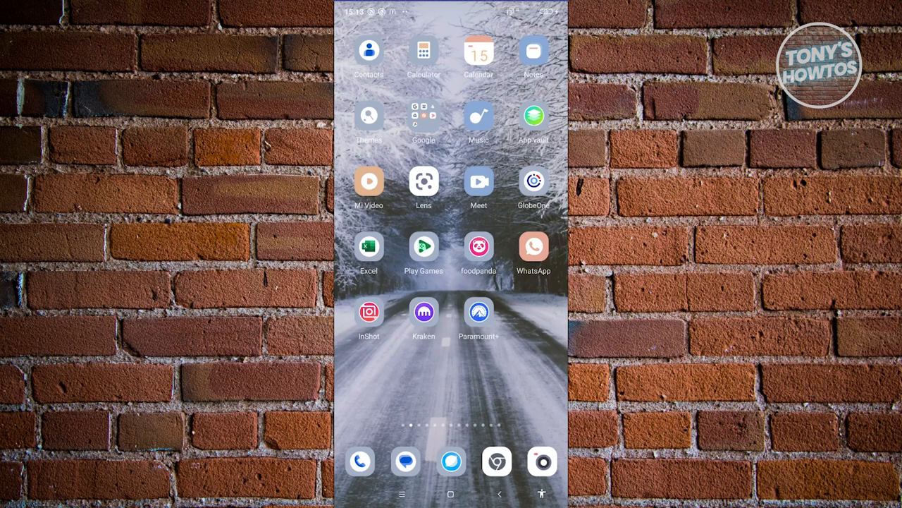
Swipe to the next home screen page and launch Settings.
{"action": "scroll", "scroll_direction": "left", "scroll_amount": 3}
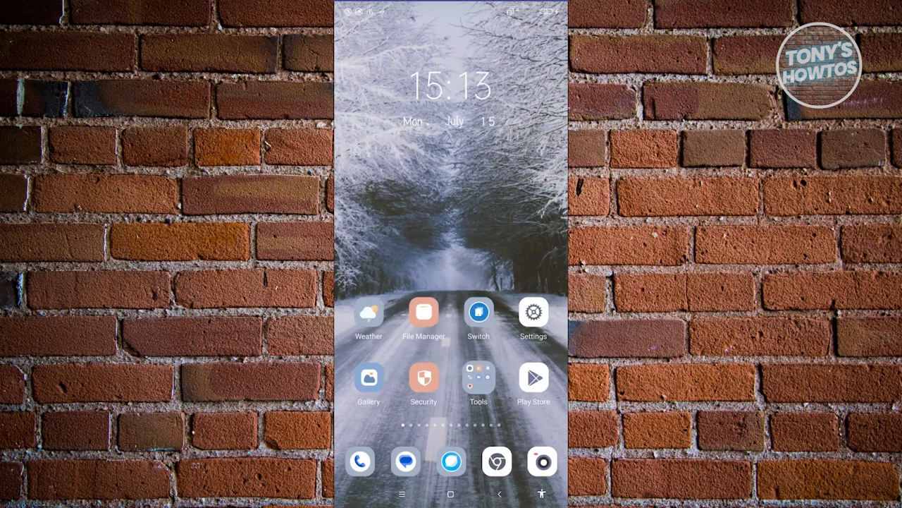
{"action": "left_click", "coordinate": [533, 313]}
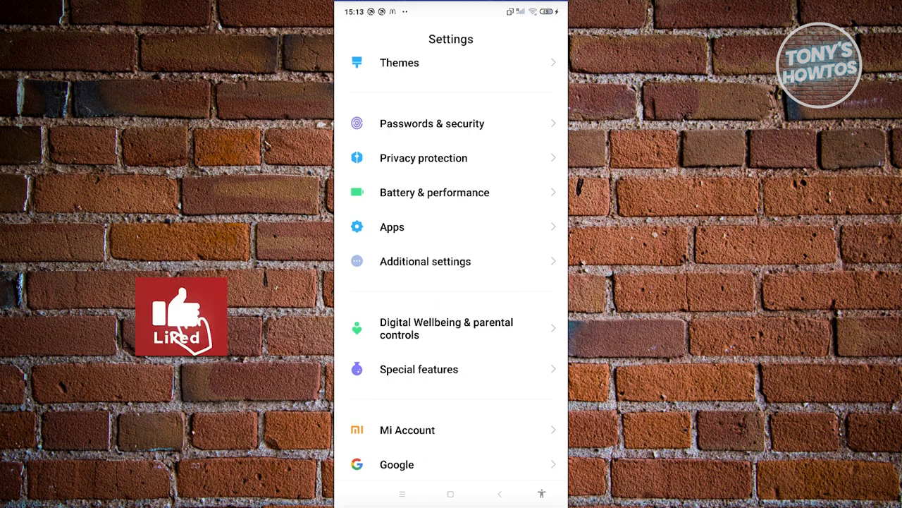
{"action": "left_click", "coordinate": [425, 261]}
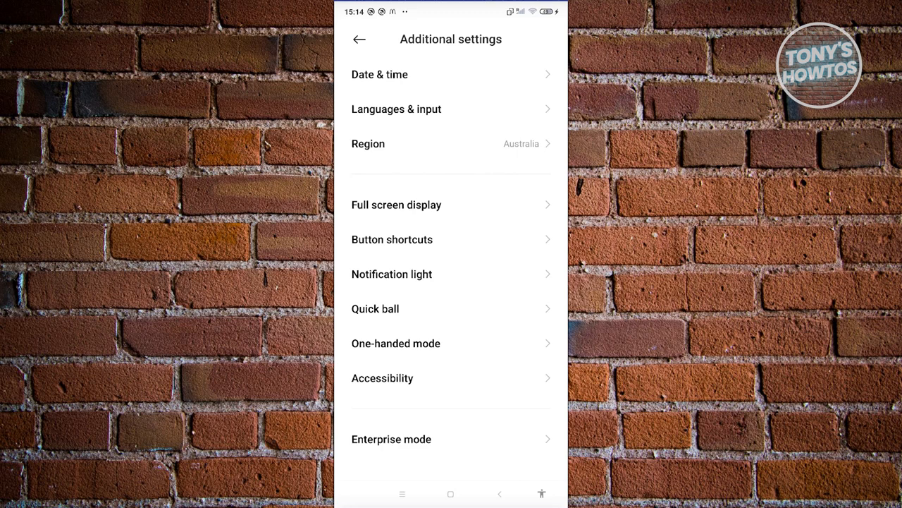
{"action": "left_click", "coordinate": [359, 38]}
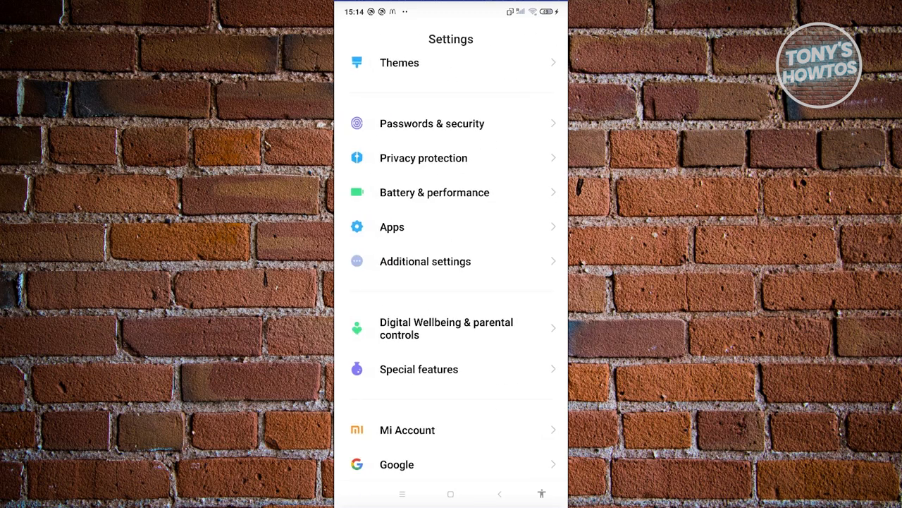
{"action": "scroll", "scroll_direction": "down", "scroll_amount": 3}
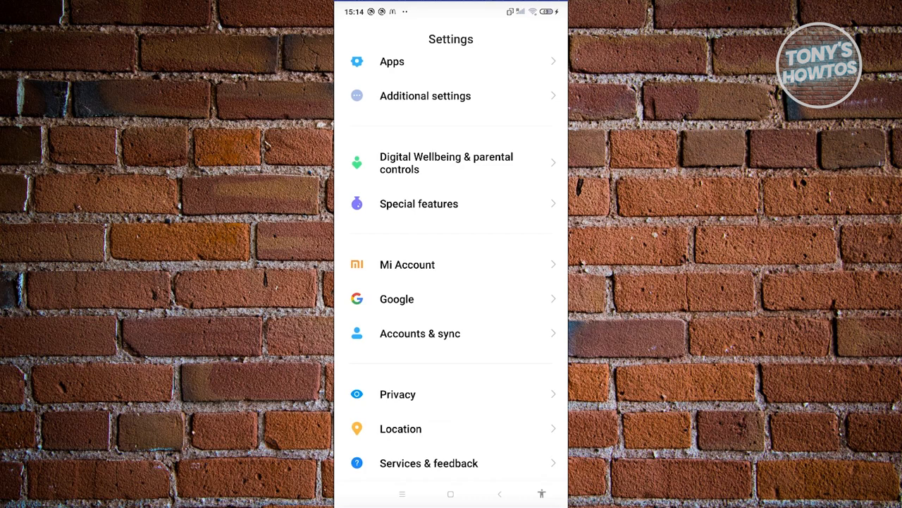
View Front camera effects under Special features, then return to the Special features list.
{"action": "left_click", "coordinate": [419, 204]}
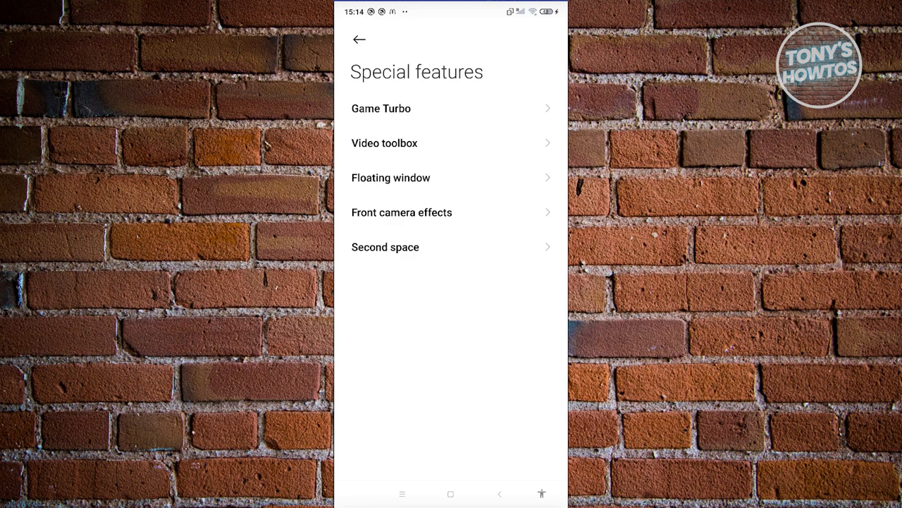
{"action": "left_click", "coordinate": [402, 212]}
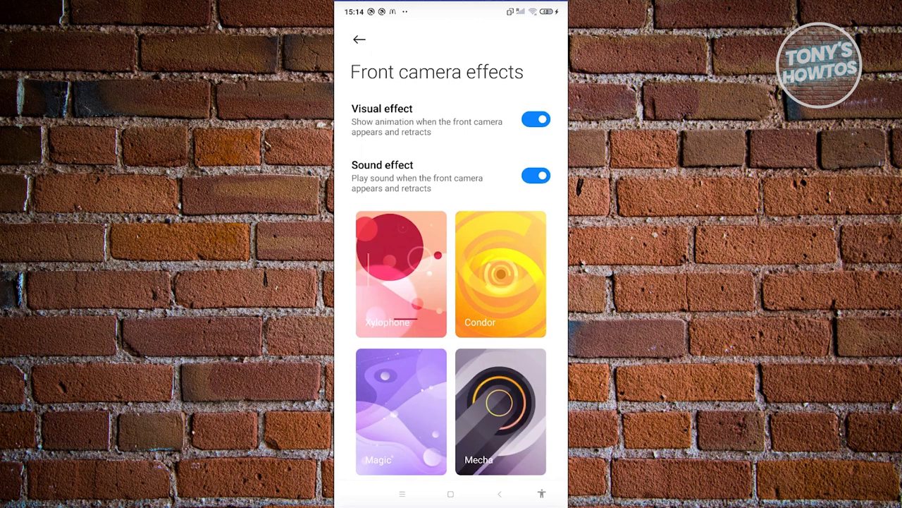
{"action": "left_click", "coordinate": [359, 39]}
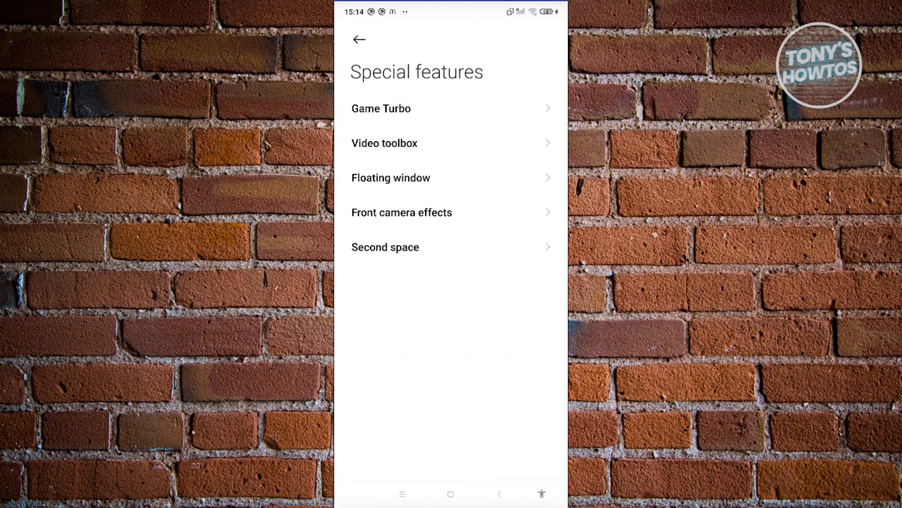